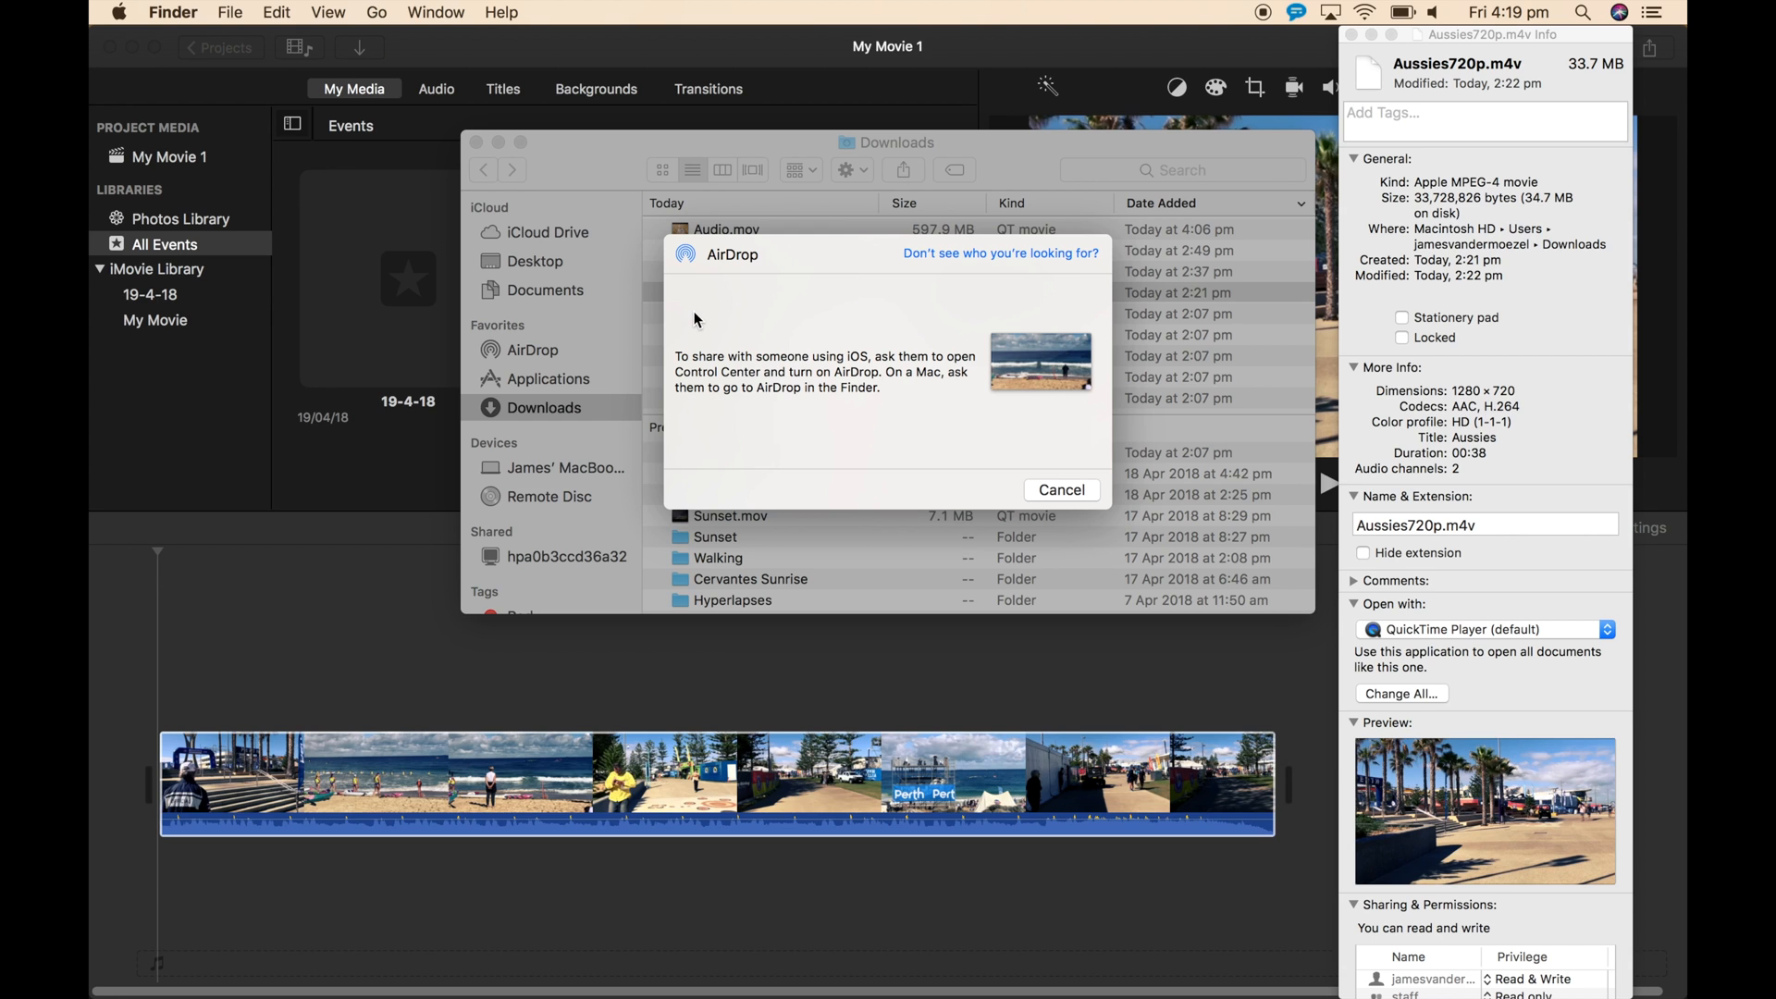
pyautogui.moveTo(708, 299)
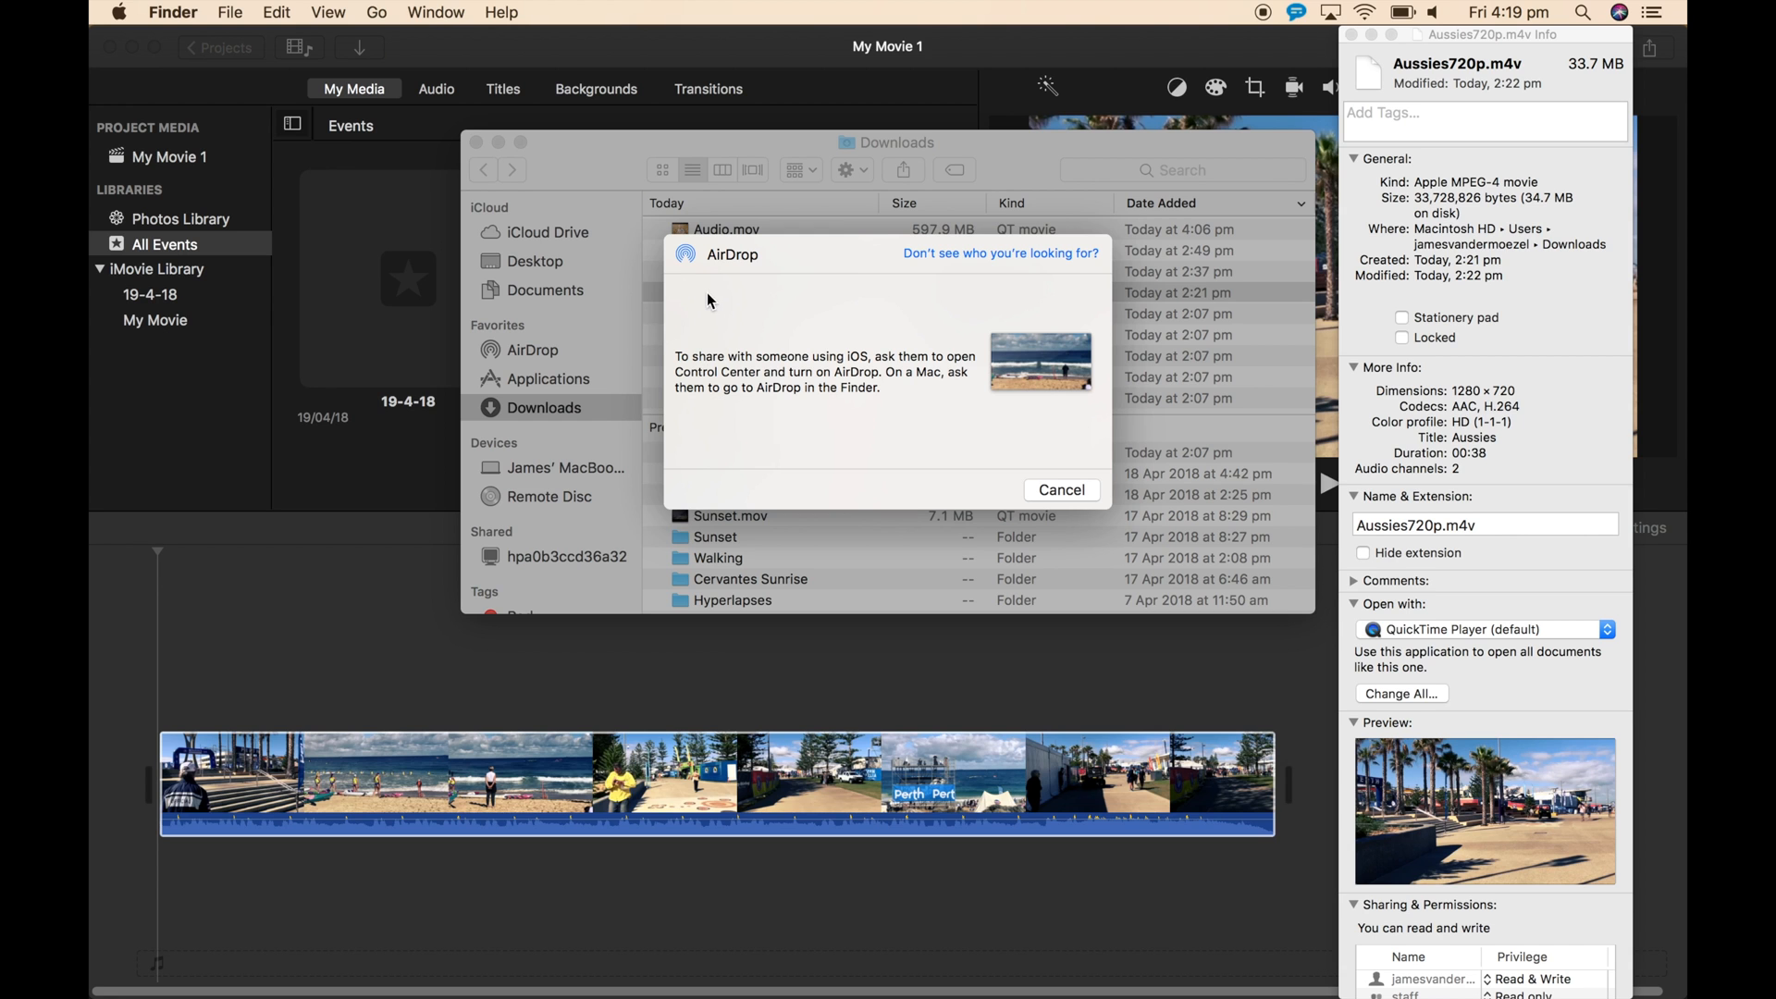